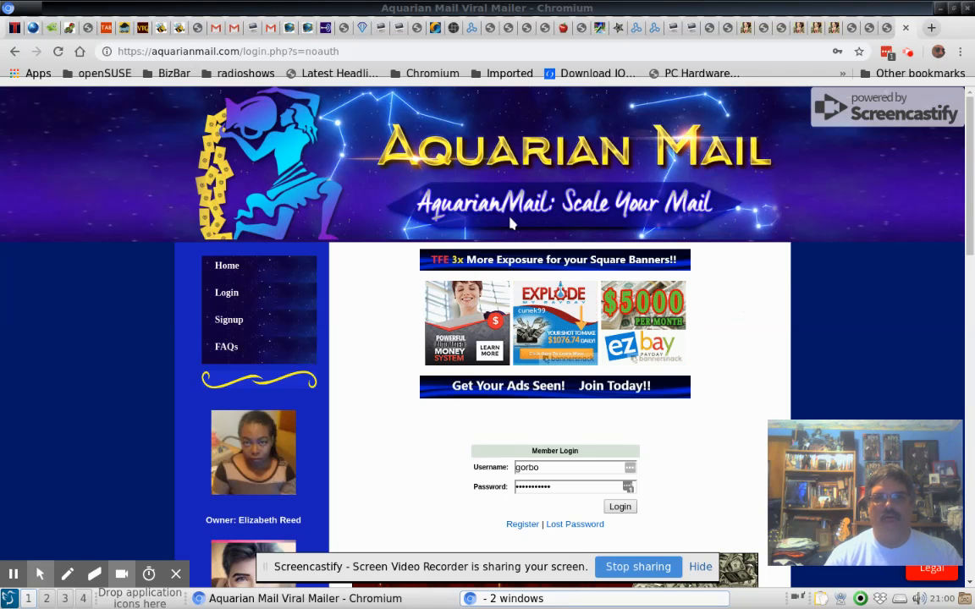
mouse_move(760, 269)
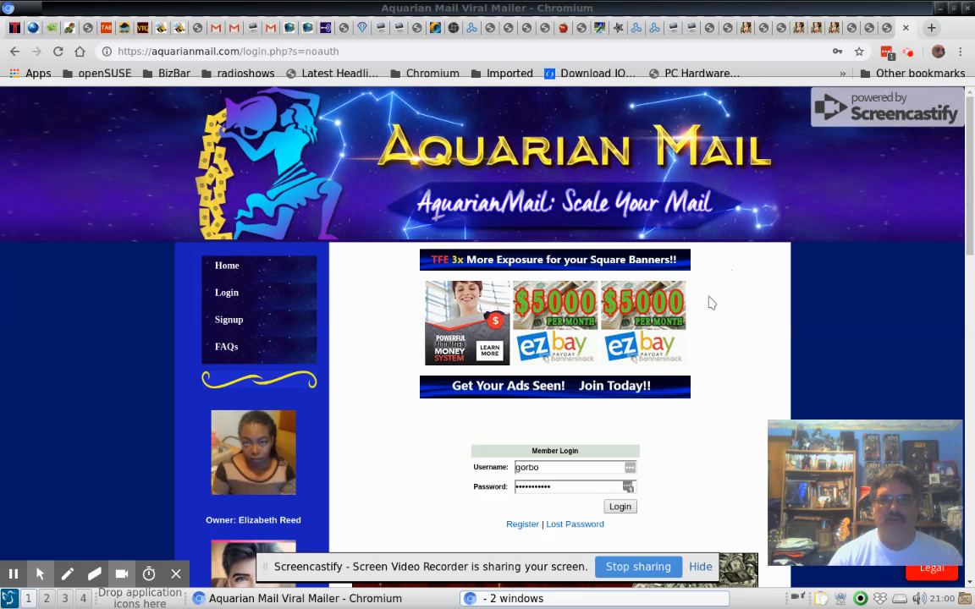
Sign in to the Aquarian Mail member area
left_click(620, 506)
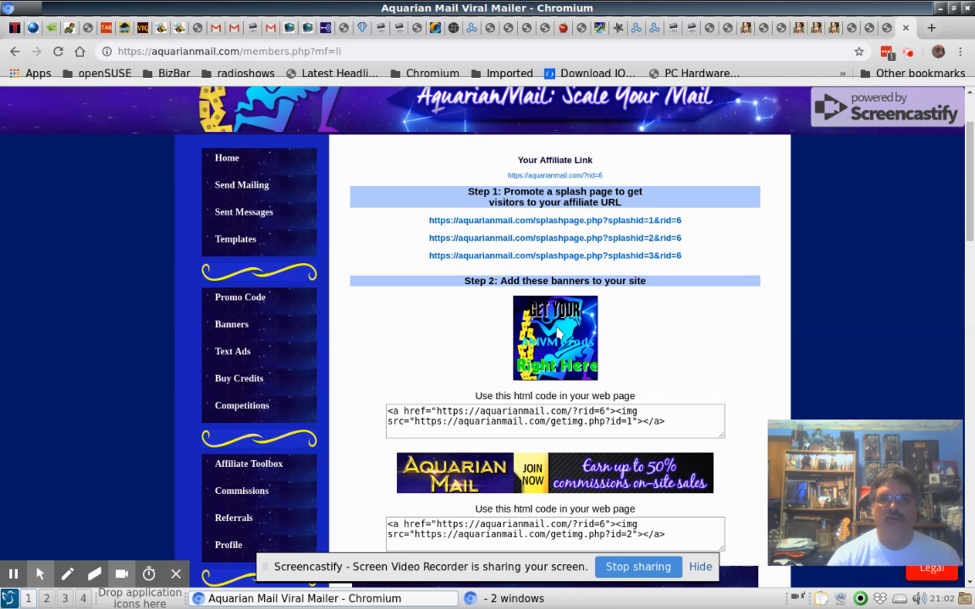
Scroll through the affiliate toolbox banners and their HTML codes to the last banner
scroll("down", 3)
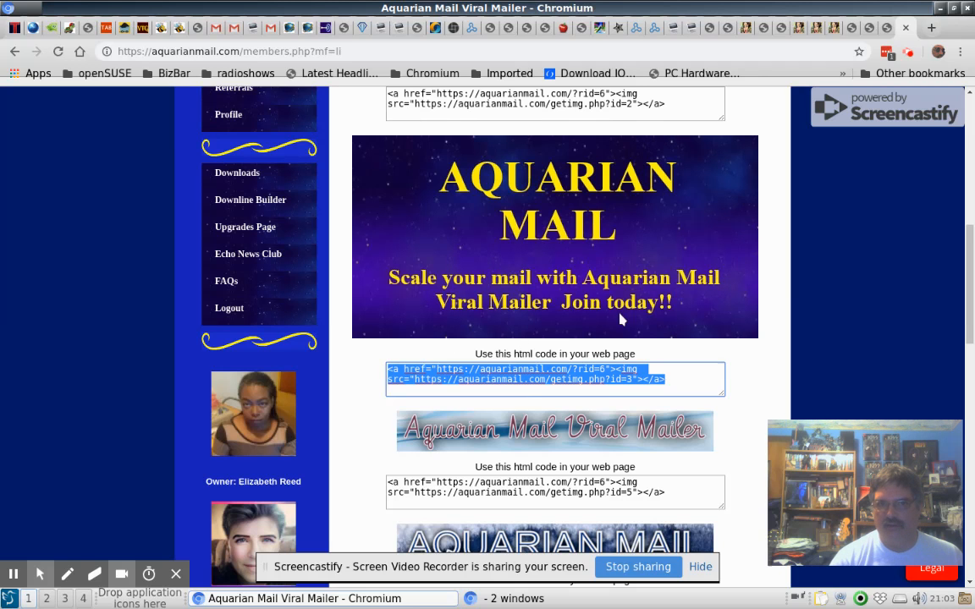
mouse_move(652, 359)
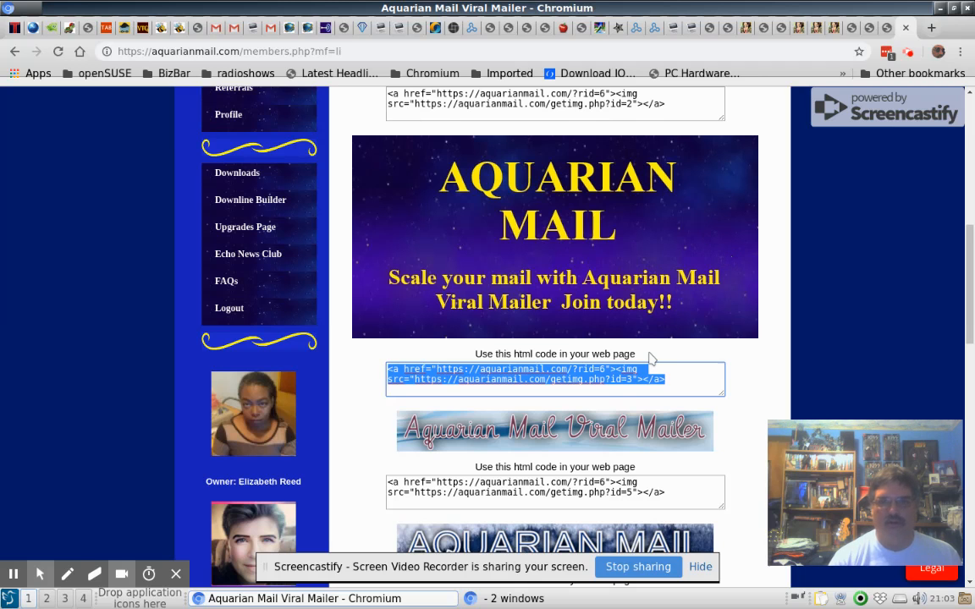
mouse_move(725, 335)
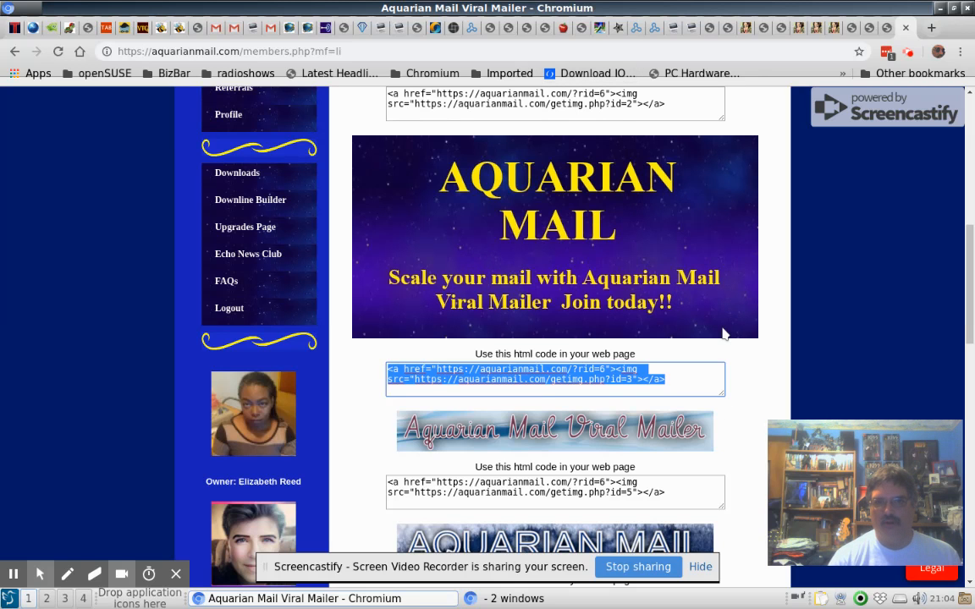
scroll("down", 3)
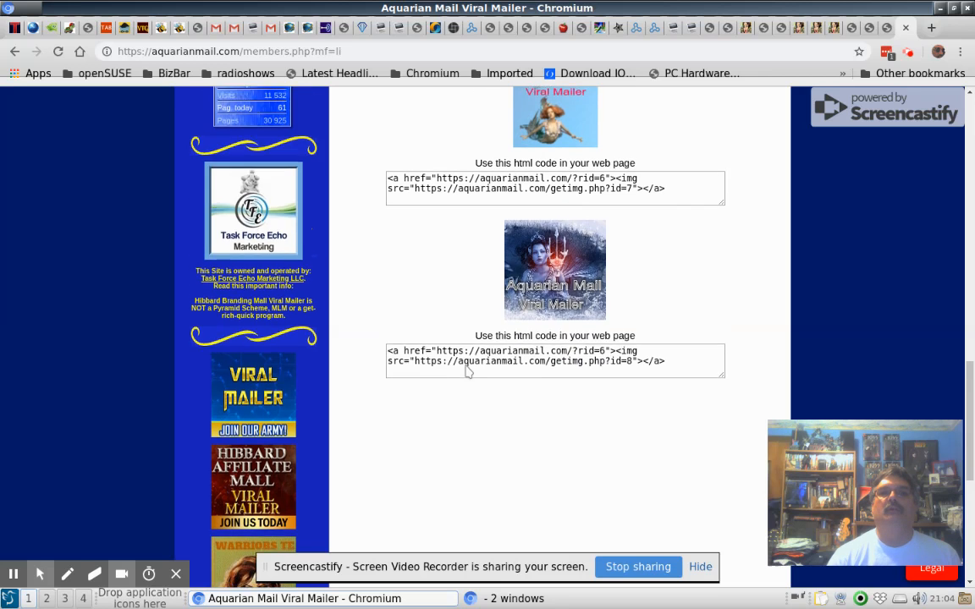
Scroll back up toward the member menu to reach the Downline Builder page
scroll("up", 3)
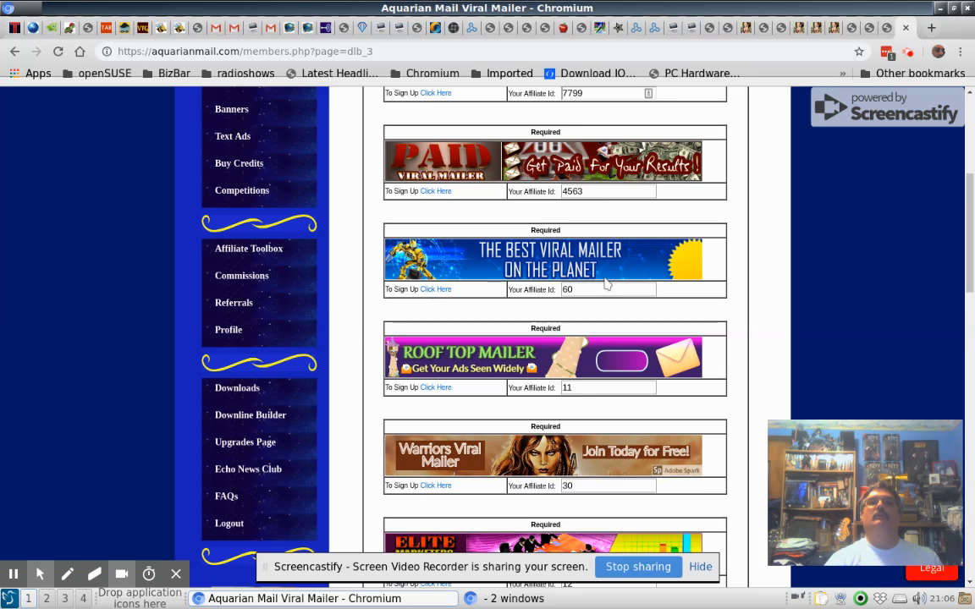
Scroll the Downline Builder list down to the last partner mailer banners and affiliate IDs
scroll("down", 3)
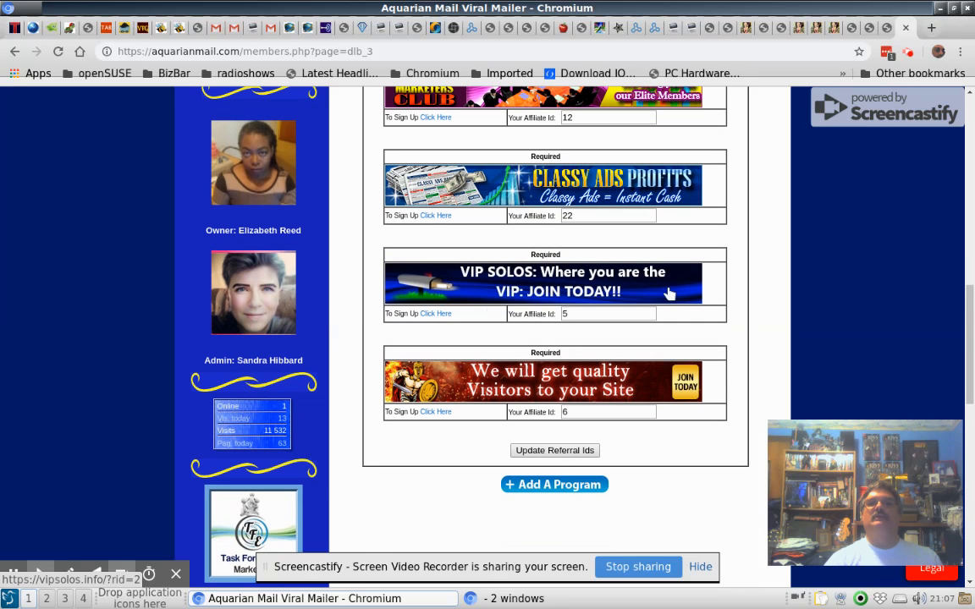